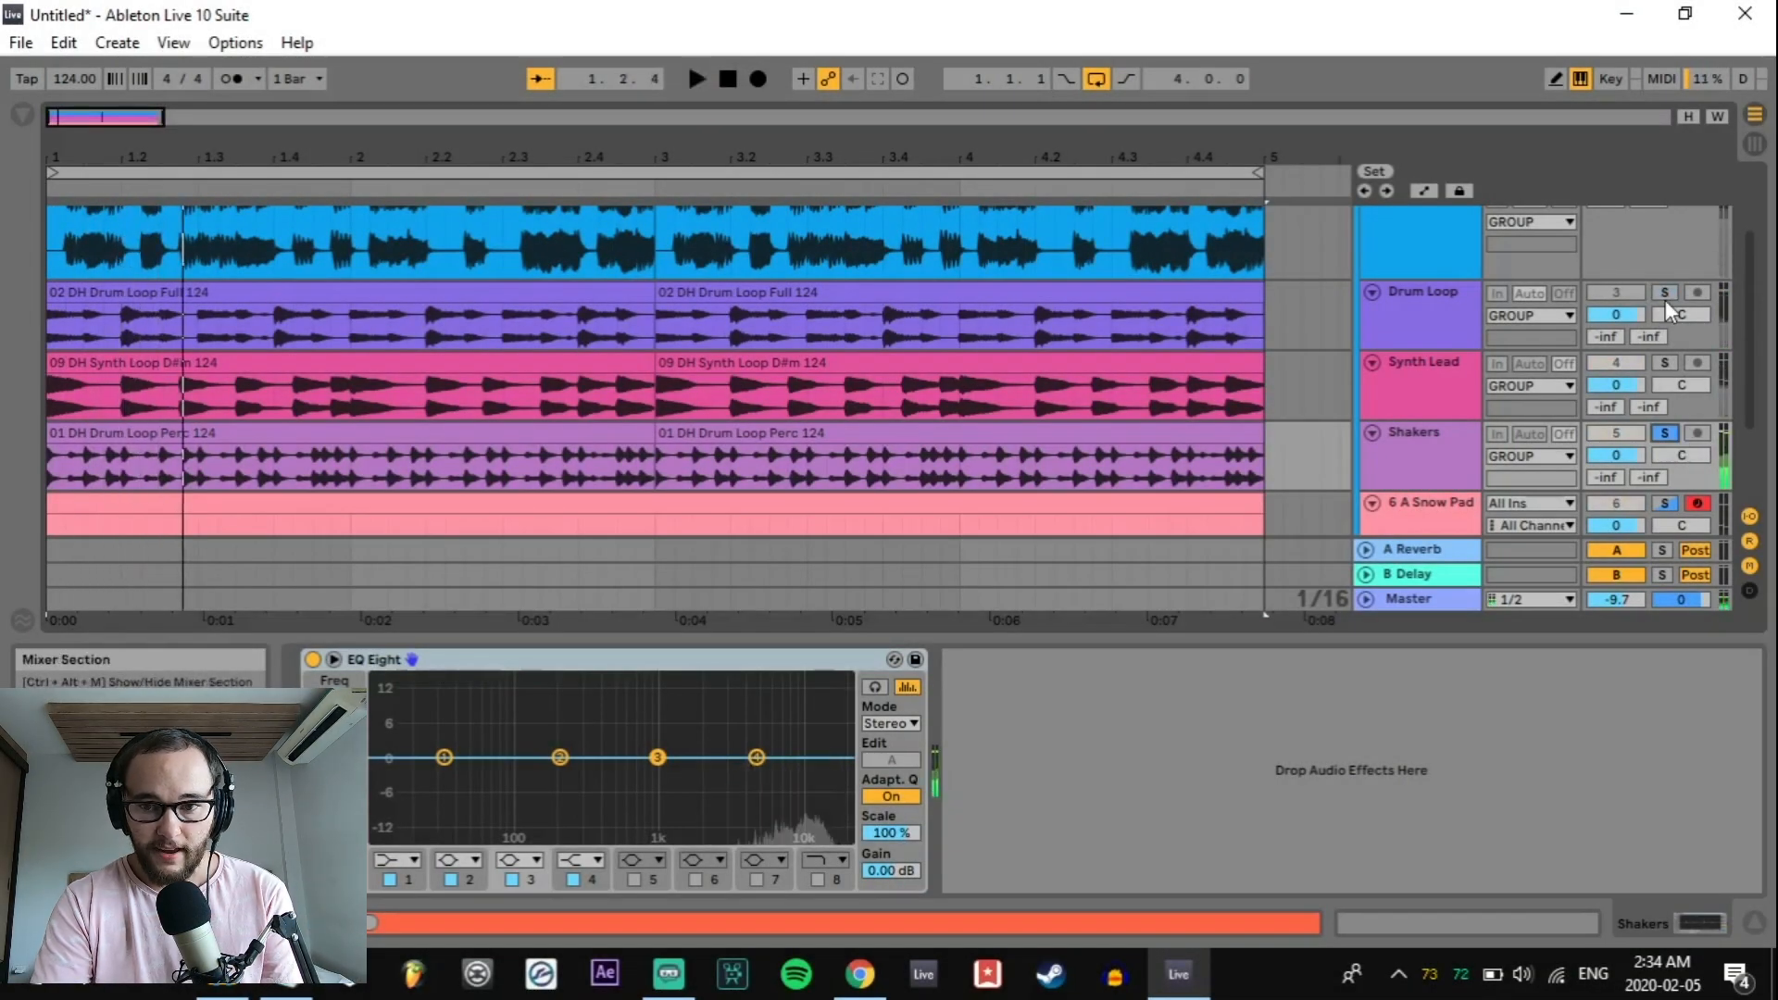
Step: Pull EQ Eight band 4 down on the Shakers track to roll off the high frequencies
left_click(1663, 434)
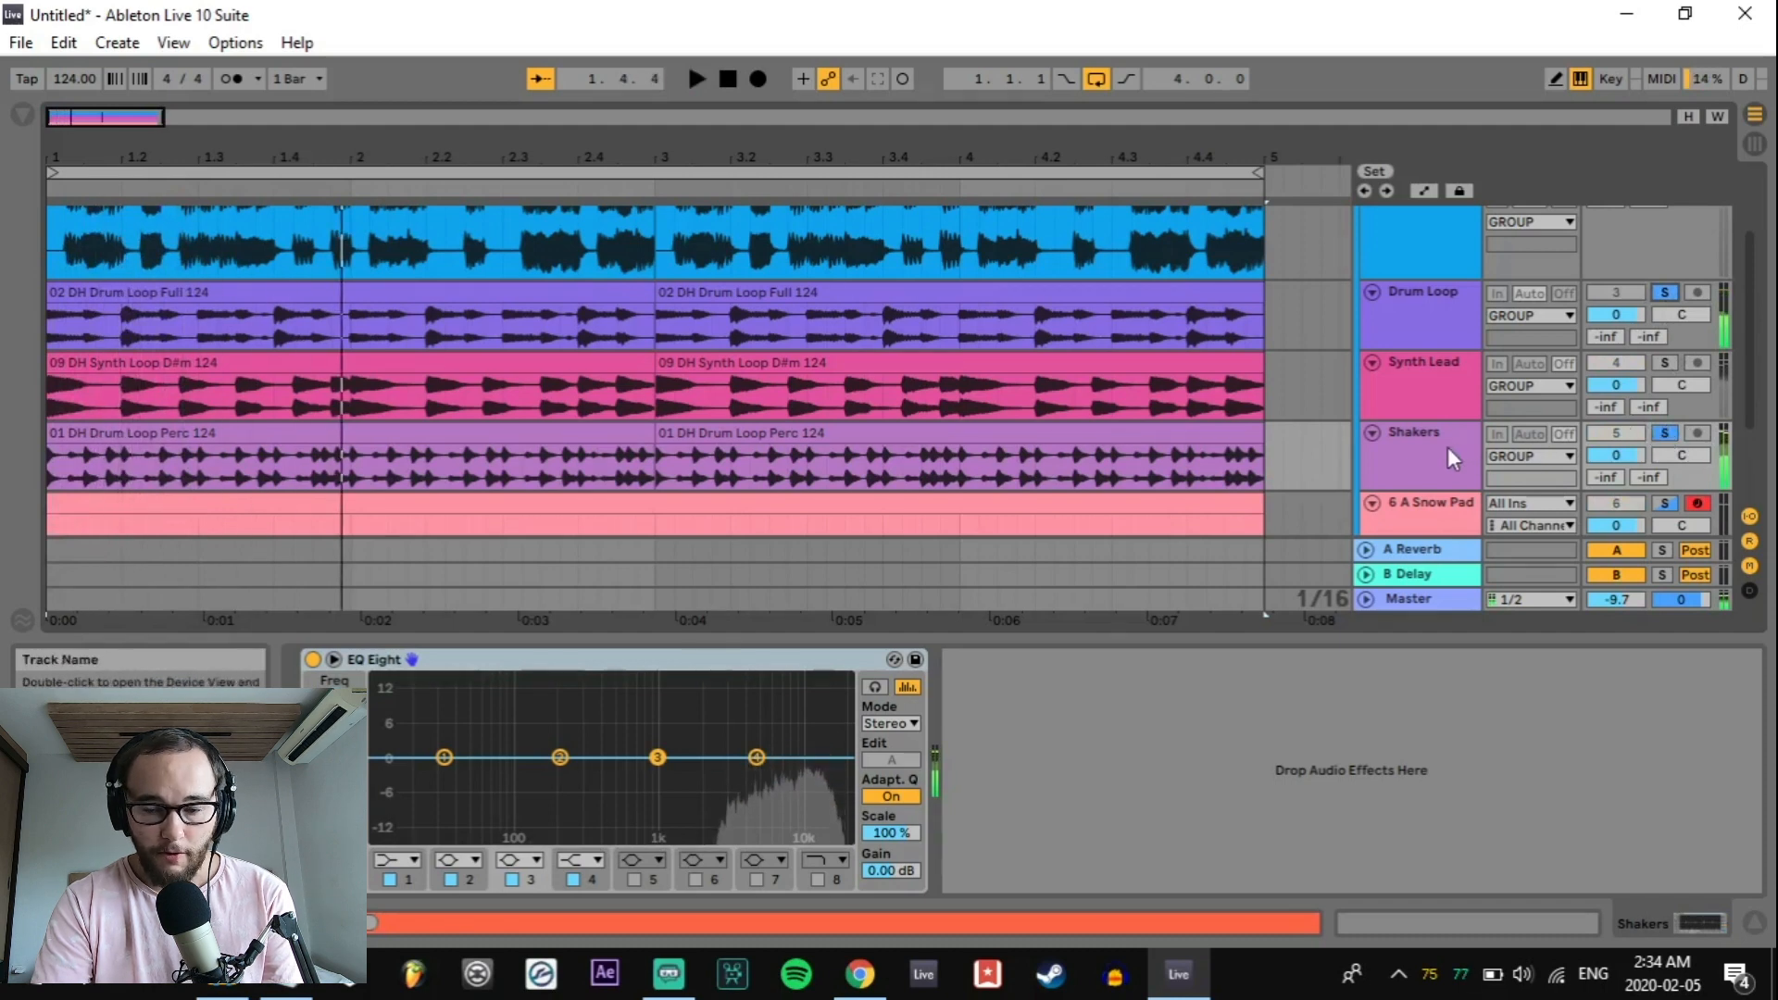
mouse_move(757, 758)
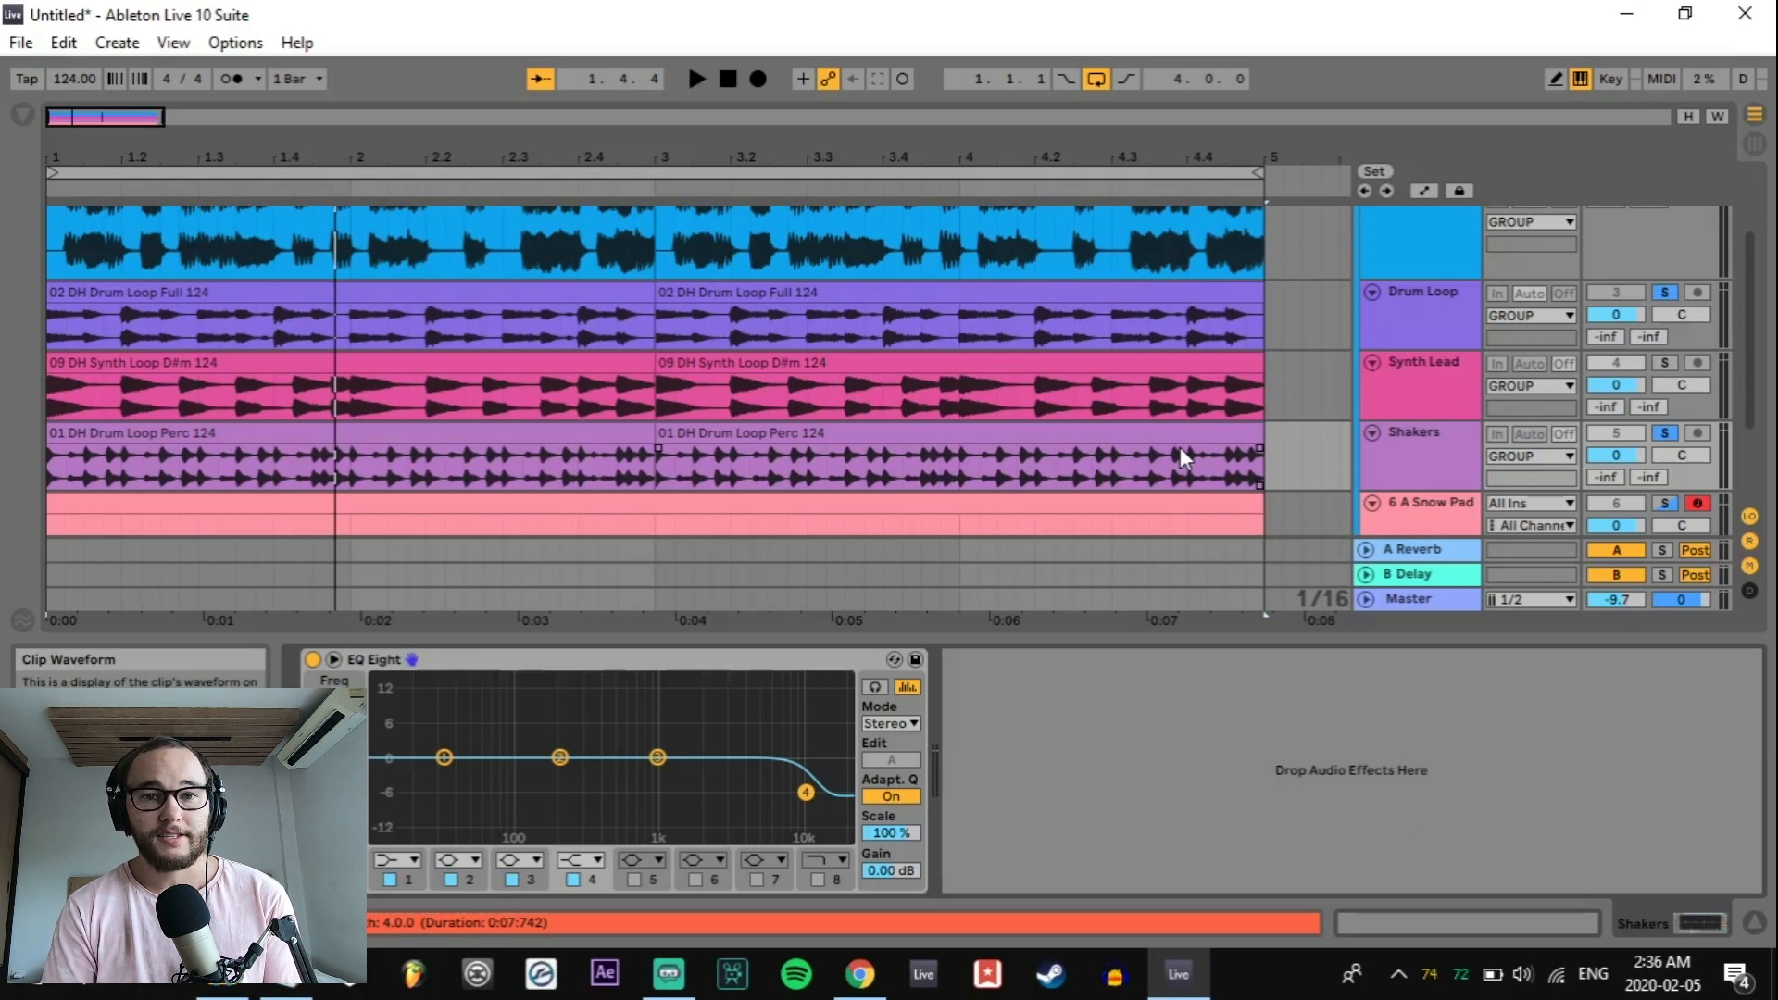
mouse_move(1185, 426)
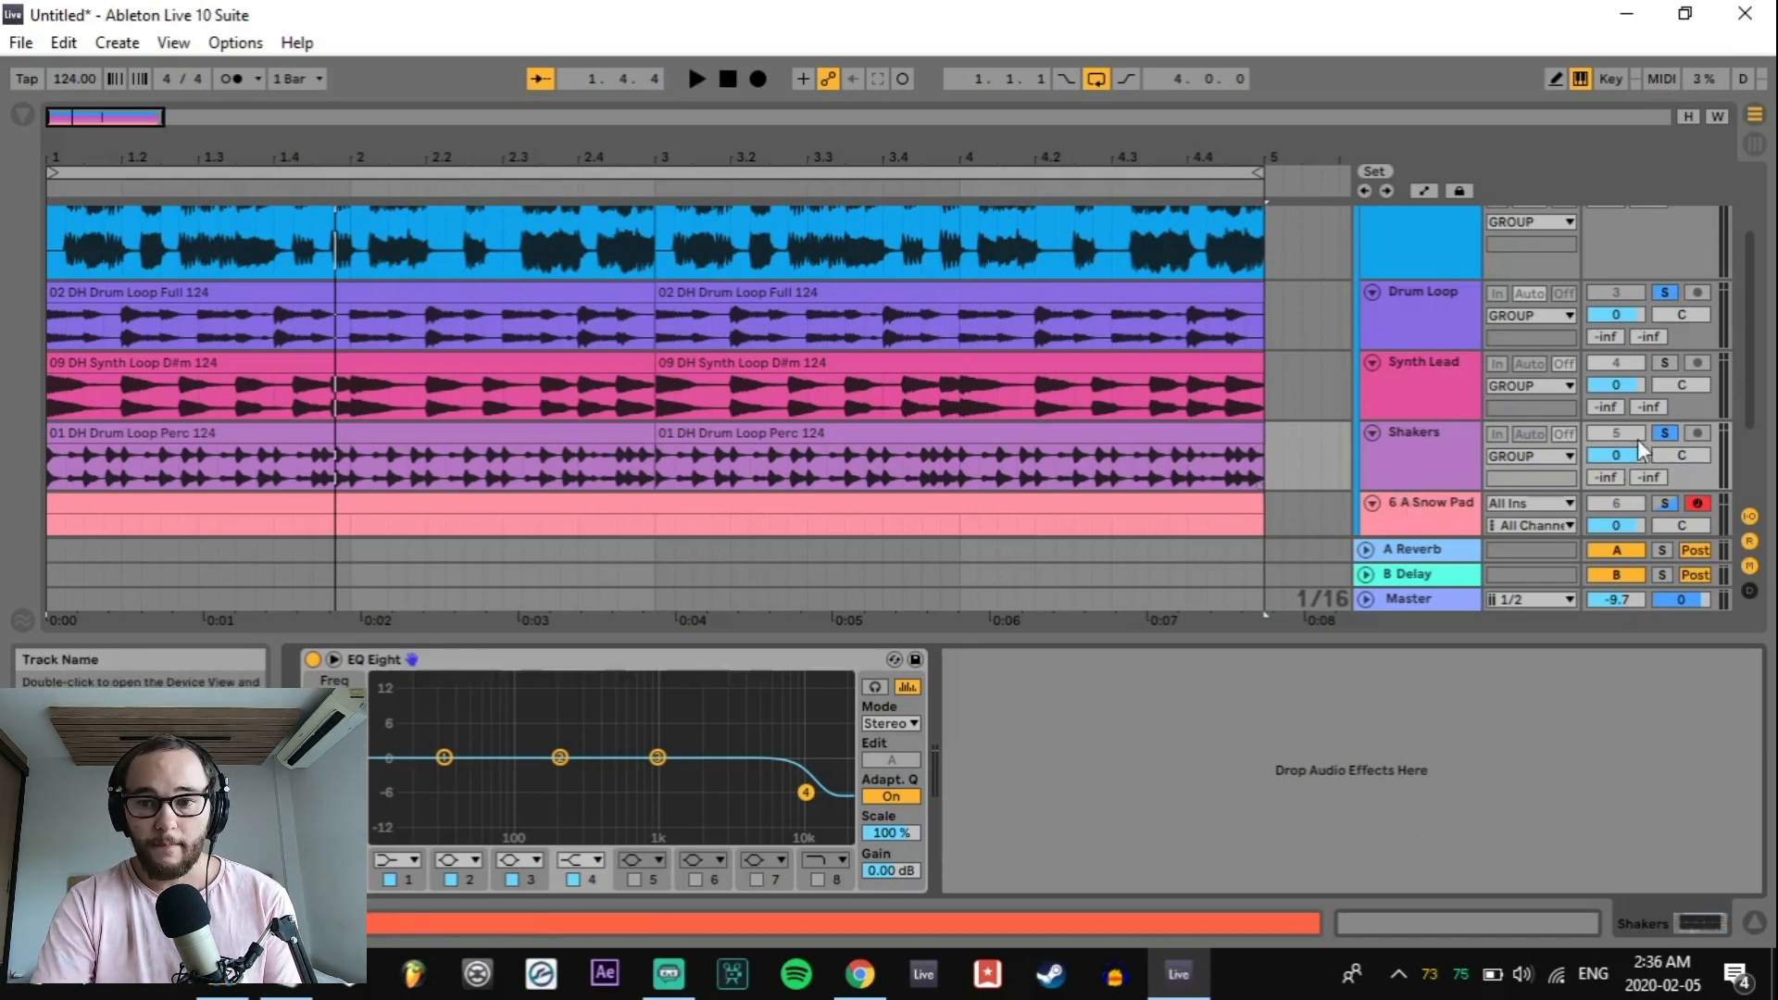
Step: Solo the 6 A Snow Pad track and A/B its Reverb and EQ Eight against the dry sound
scroll("up", 3)
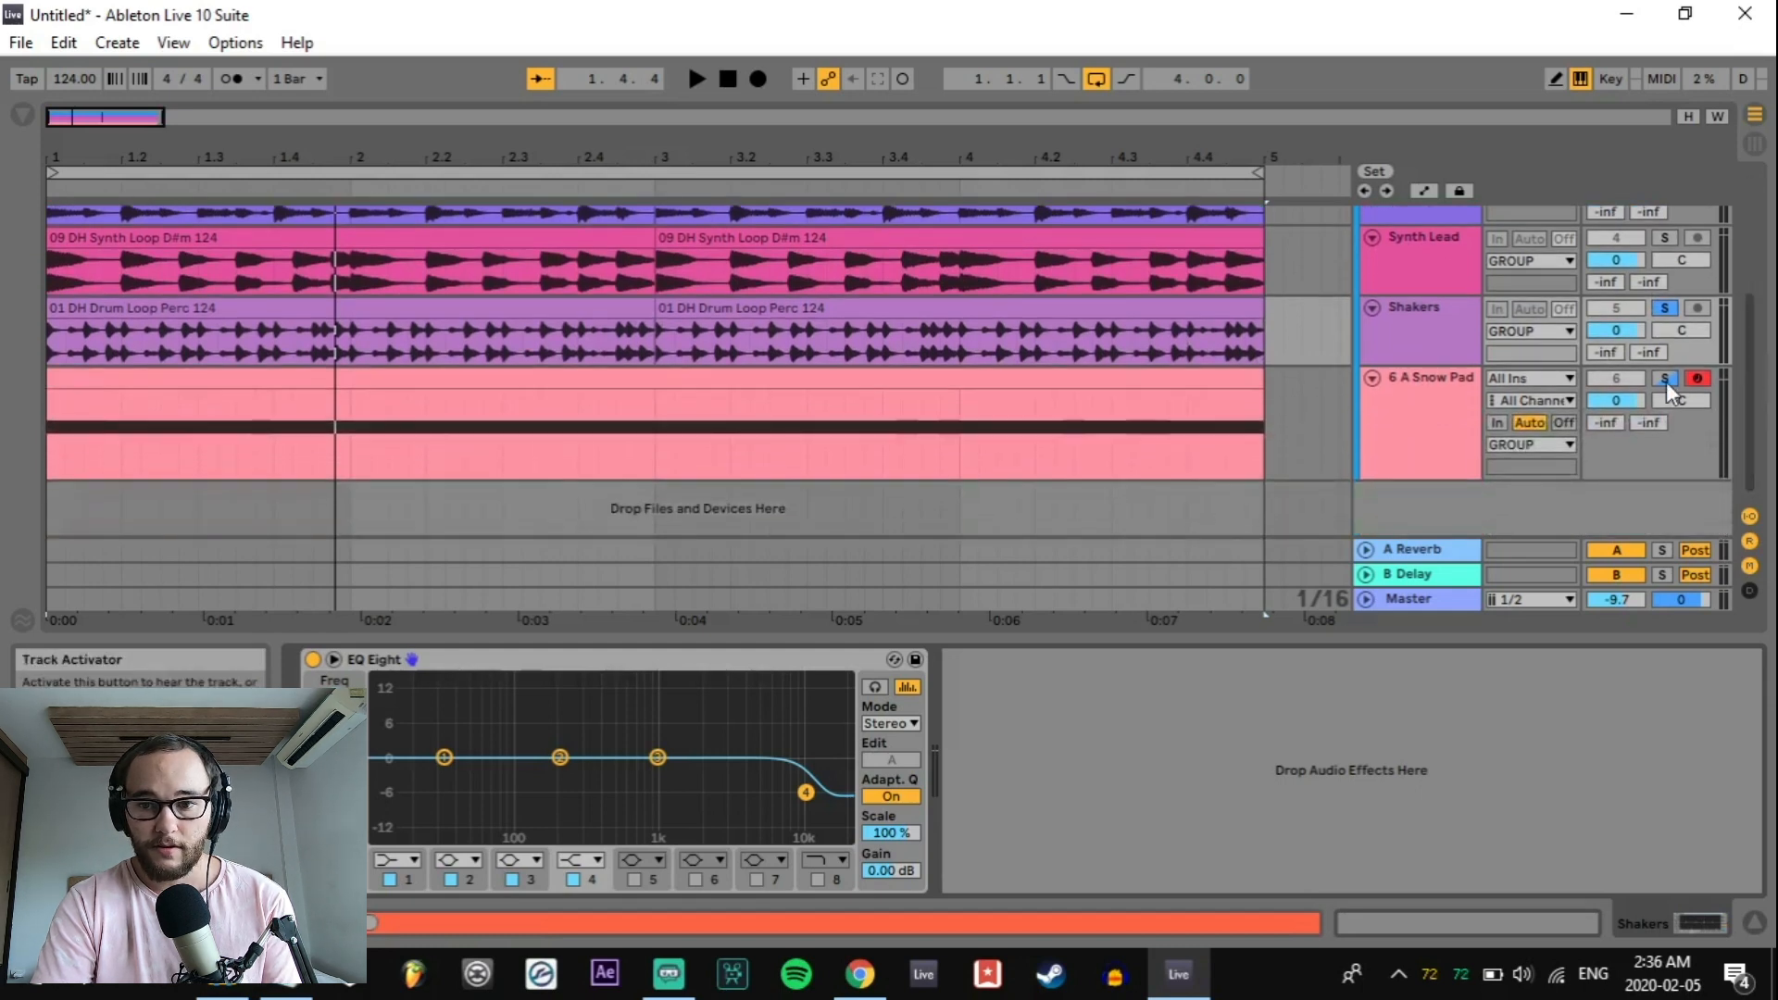
left_click(1416, 407)
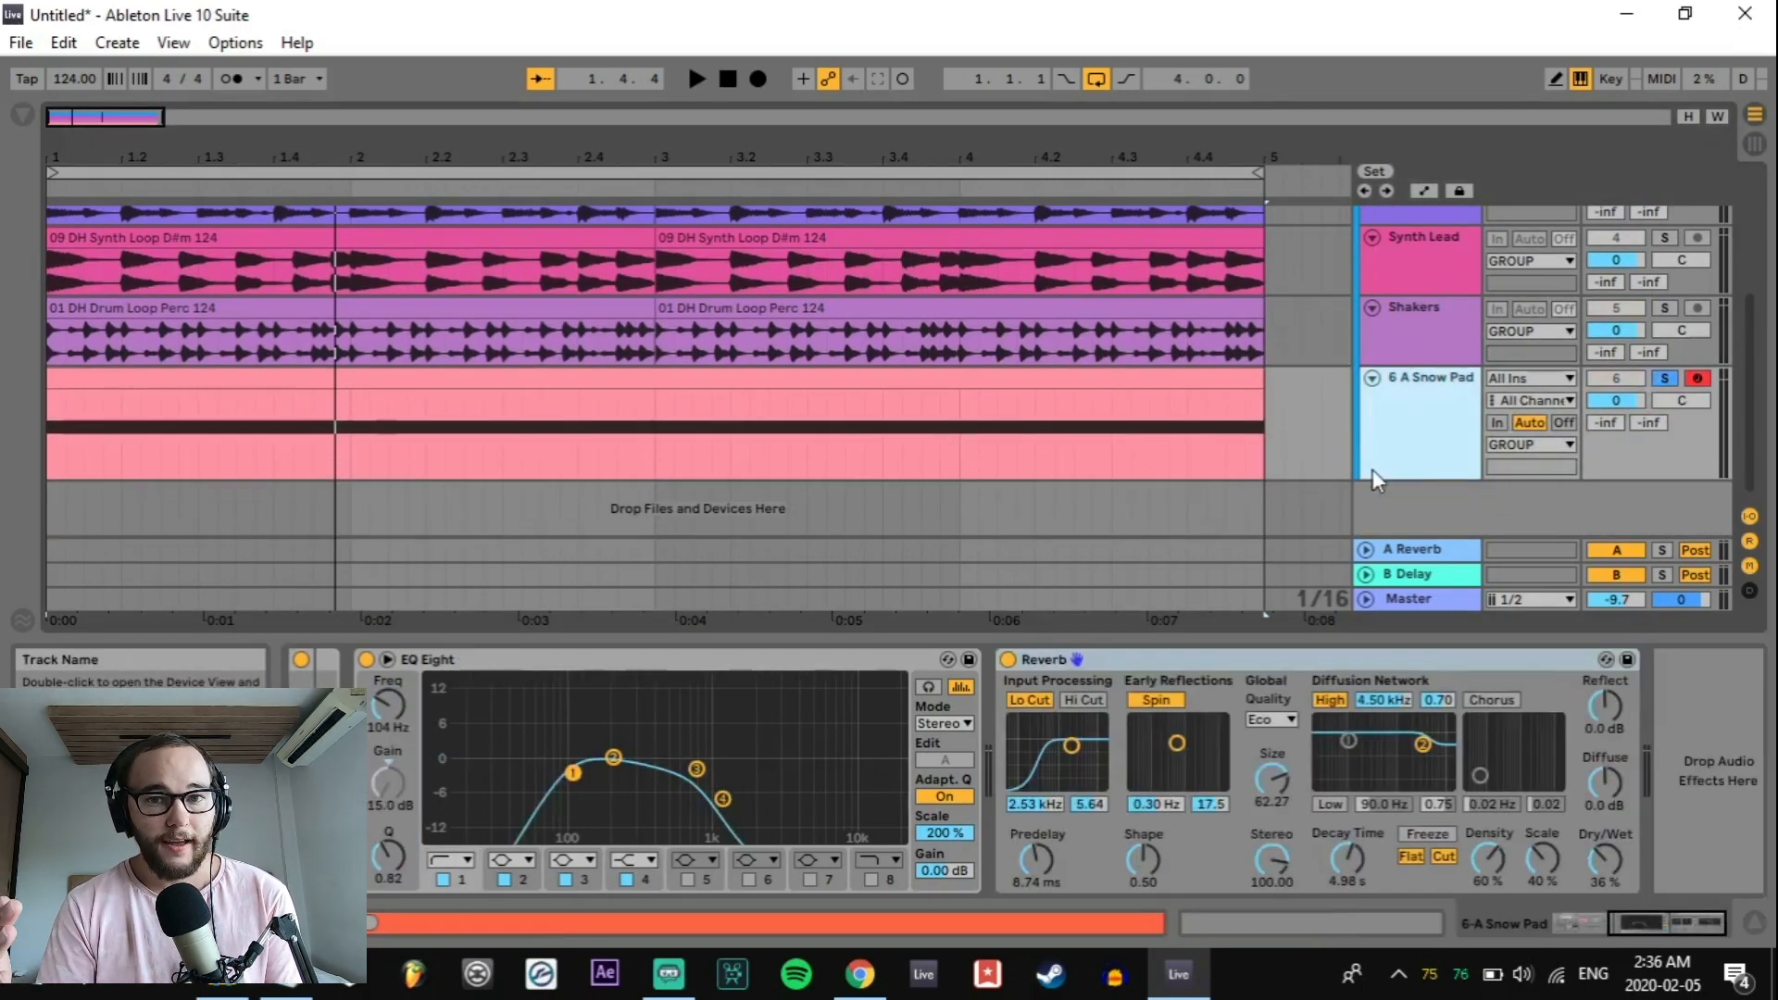
left_click(1008, 660)
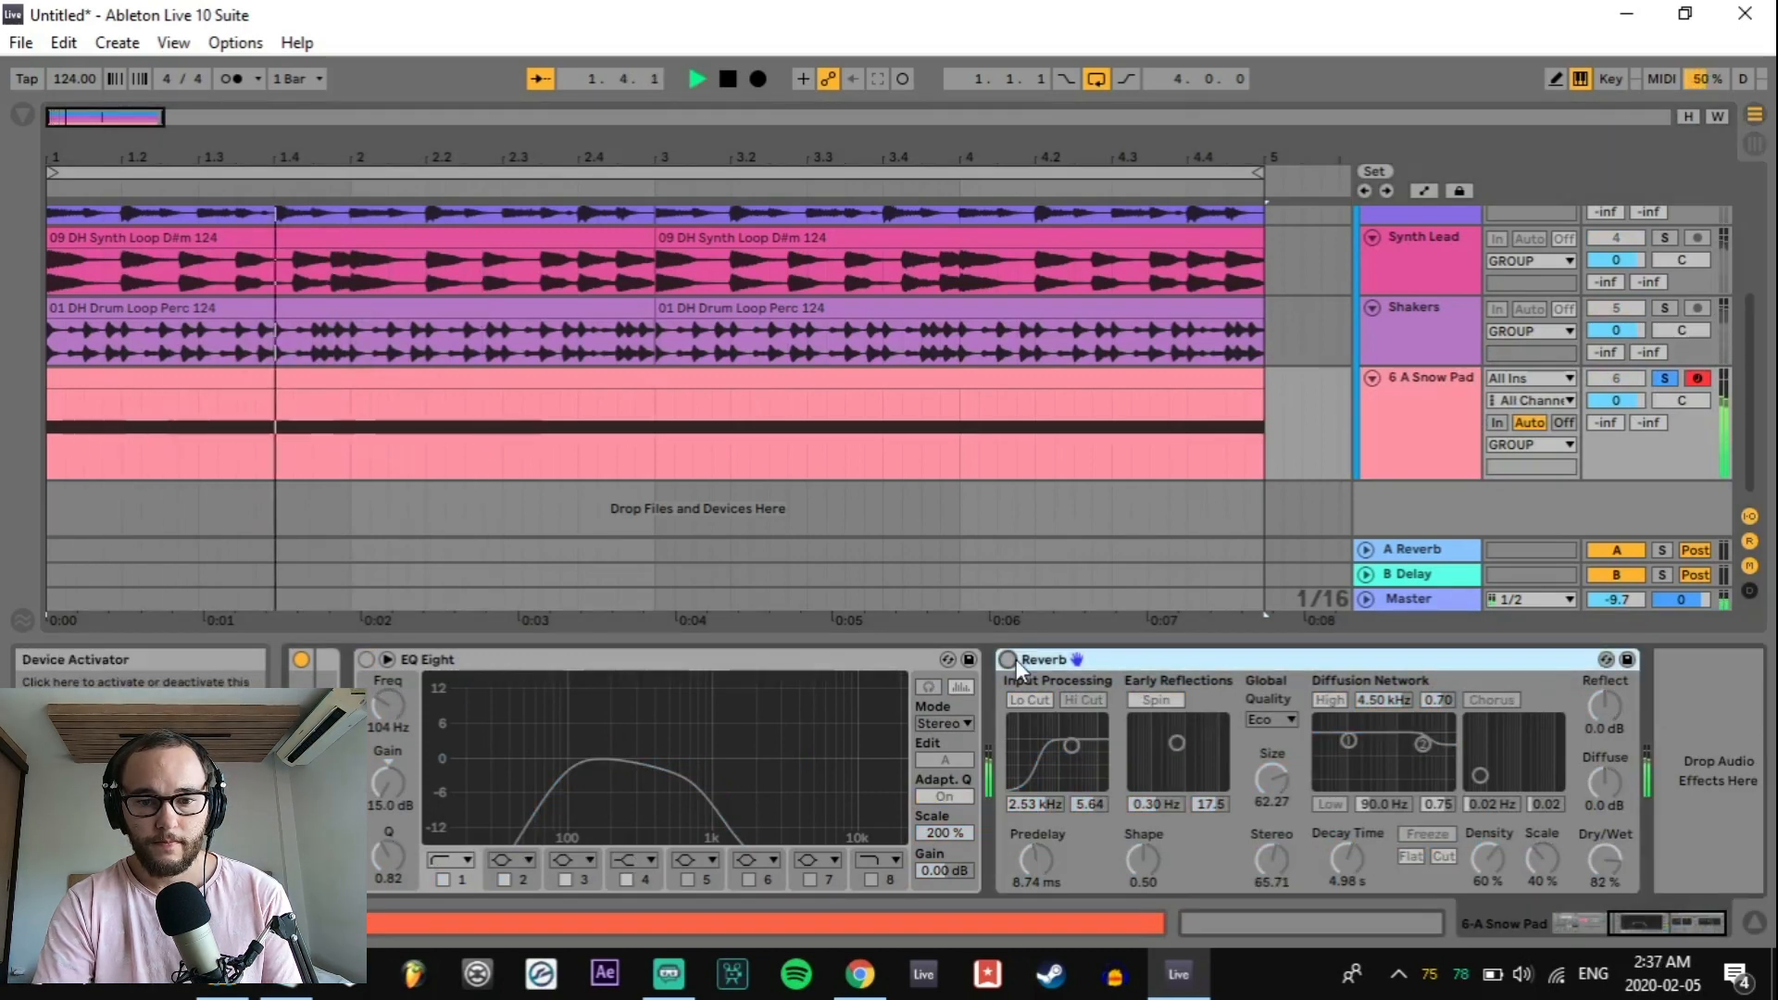
left_click(1007, 659)
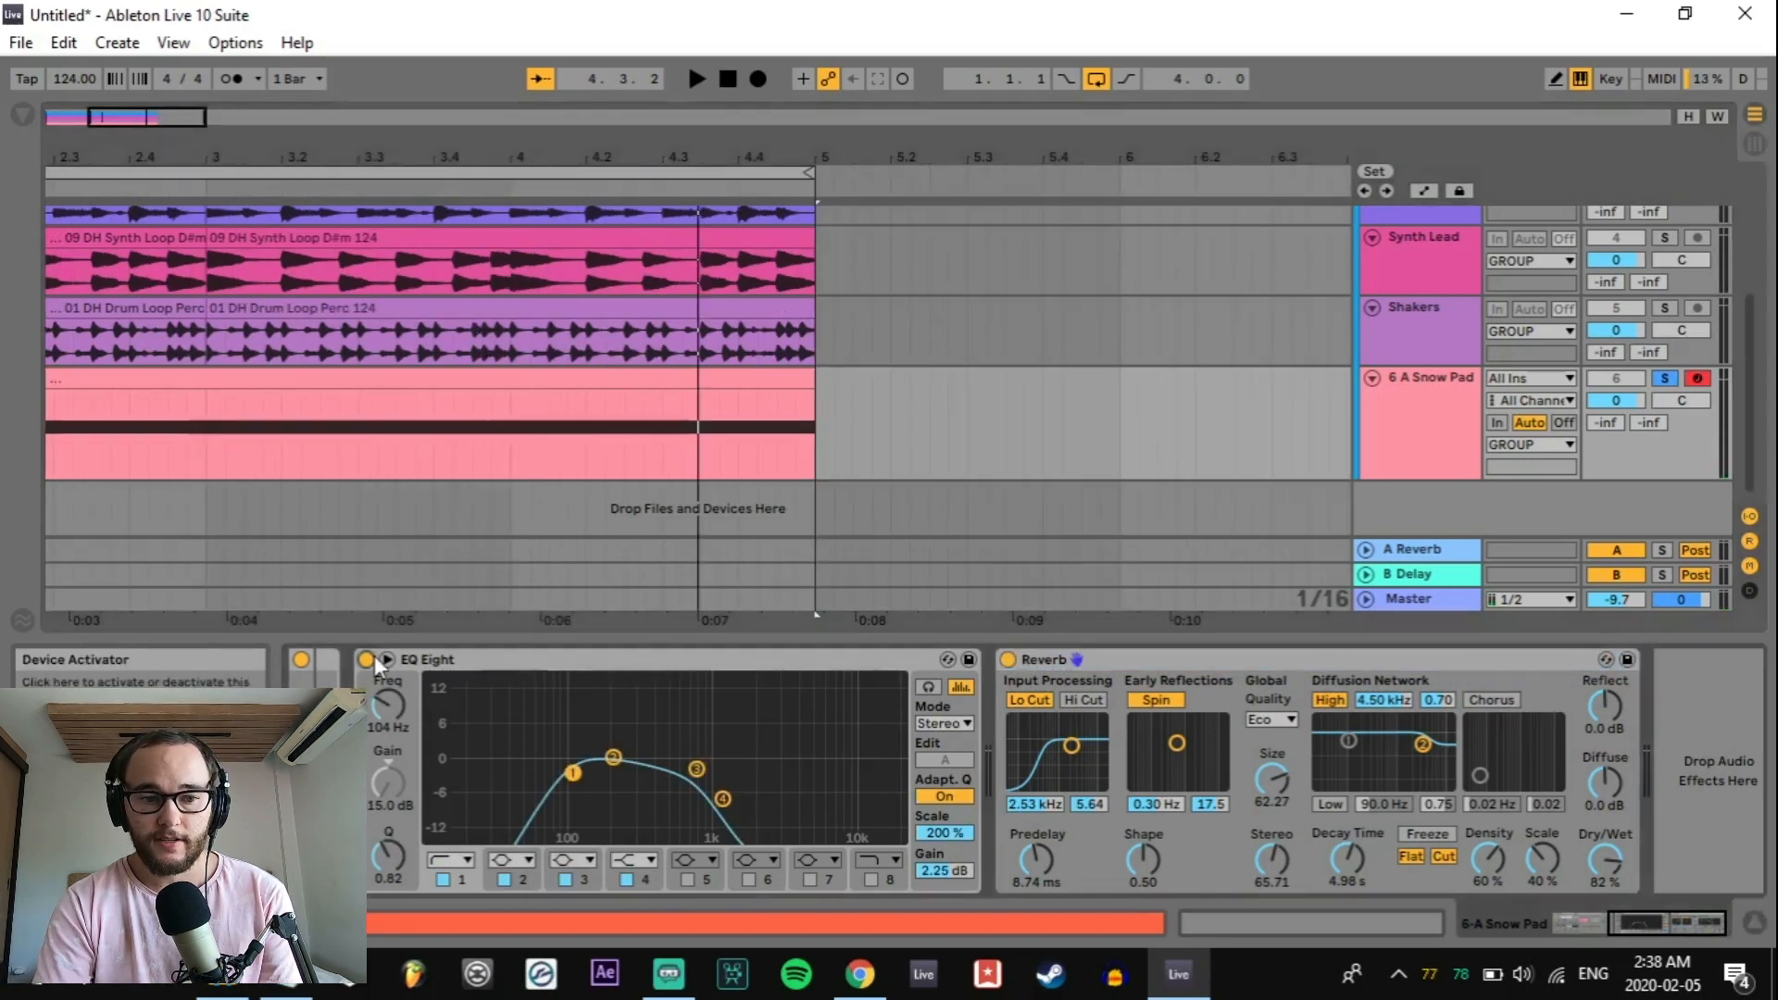
left_click(695, 78)
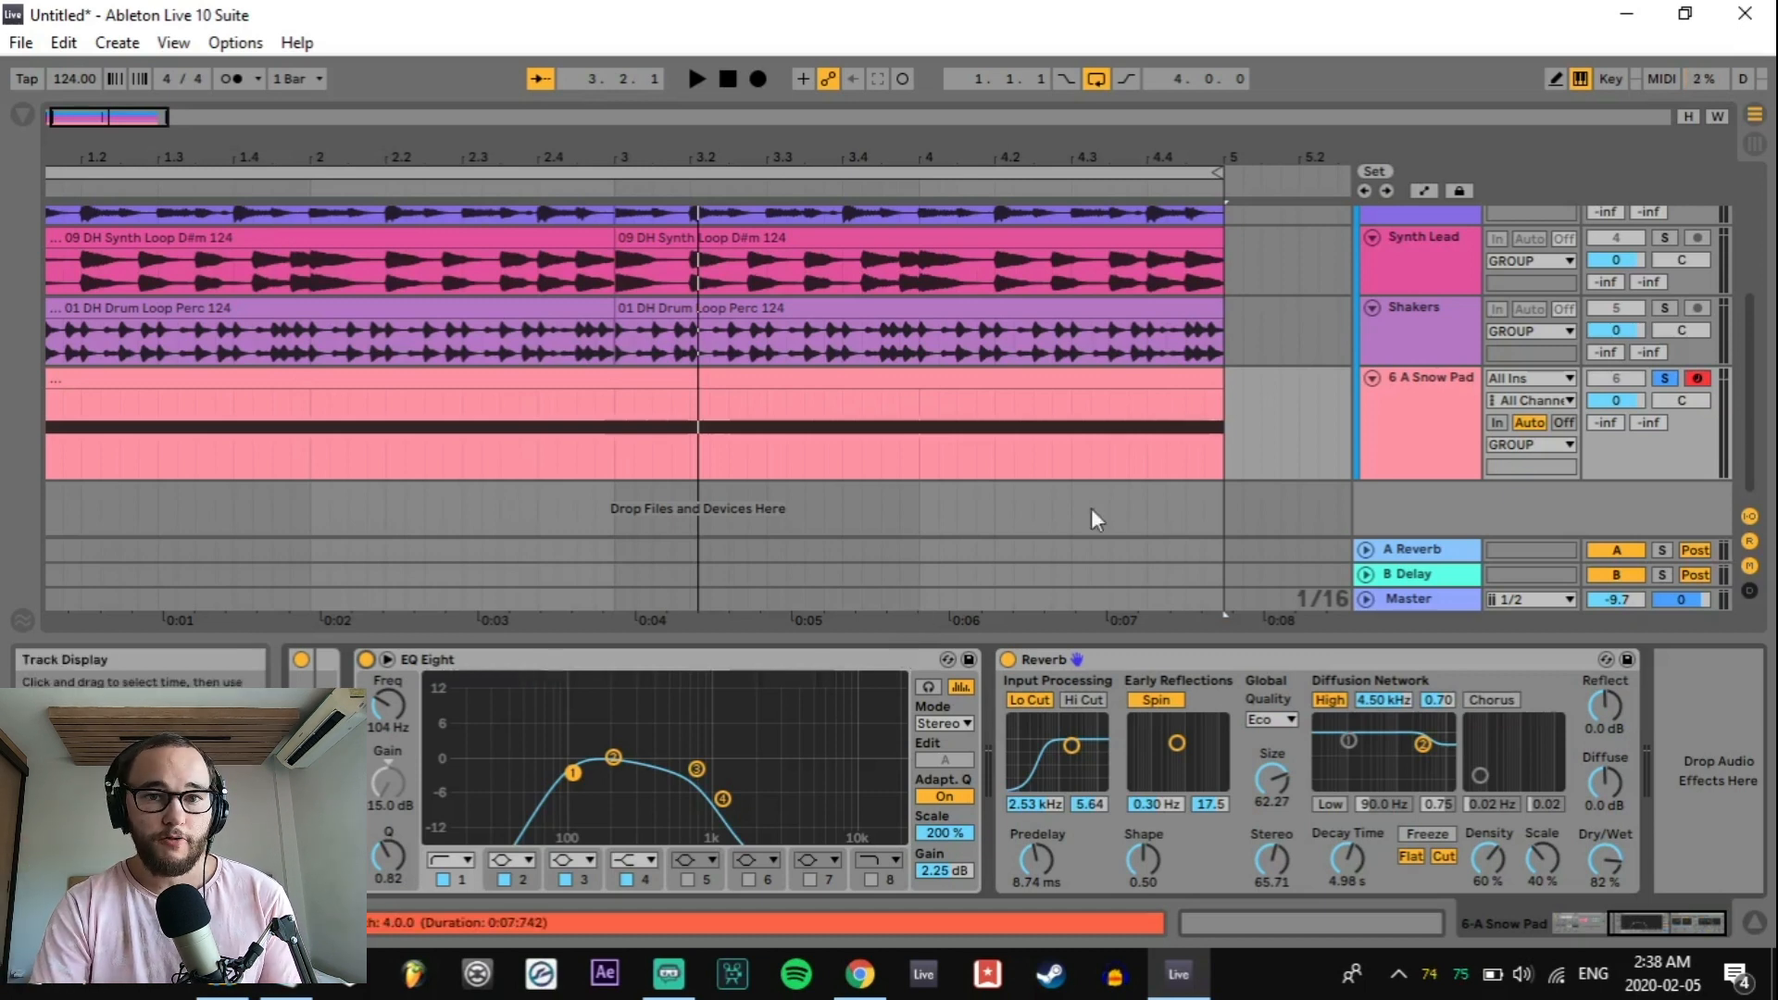
mouse_move(1378, 437)
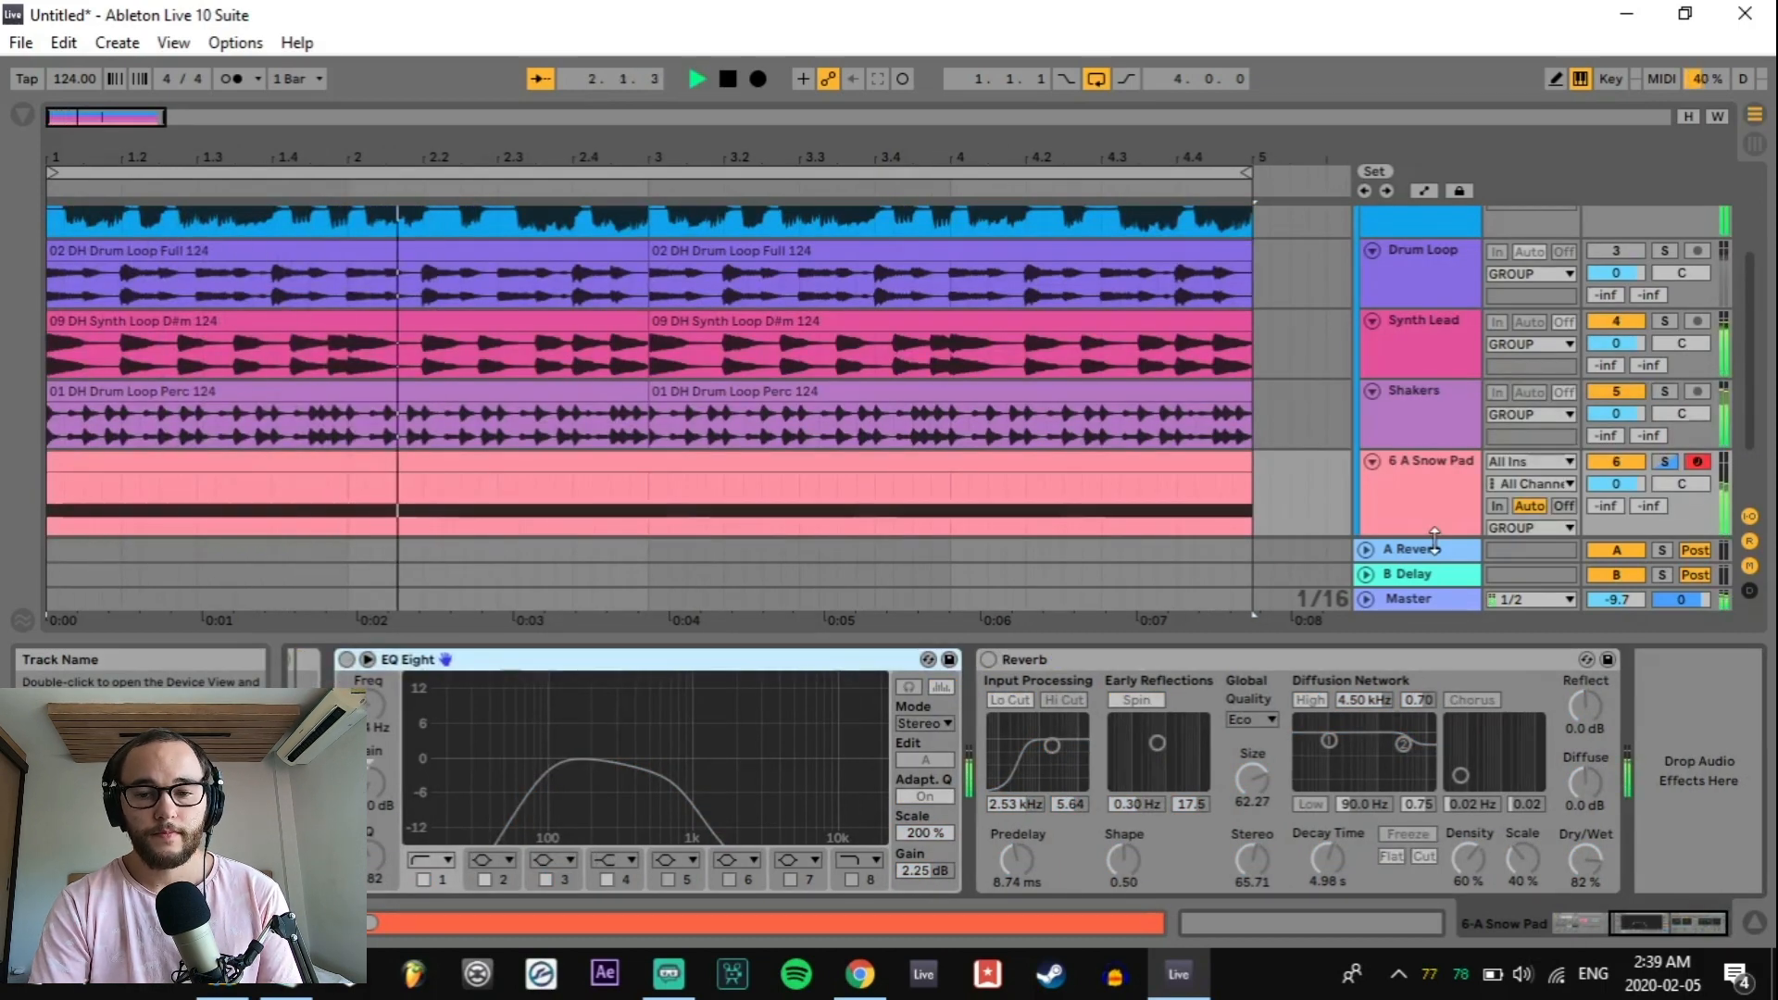
Step: Switch off both EQ Eight and Reverb so the pad plays unprocessed
left_click(726, 78)
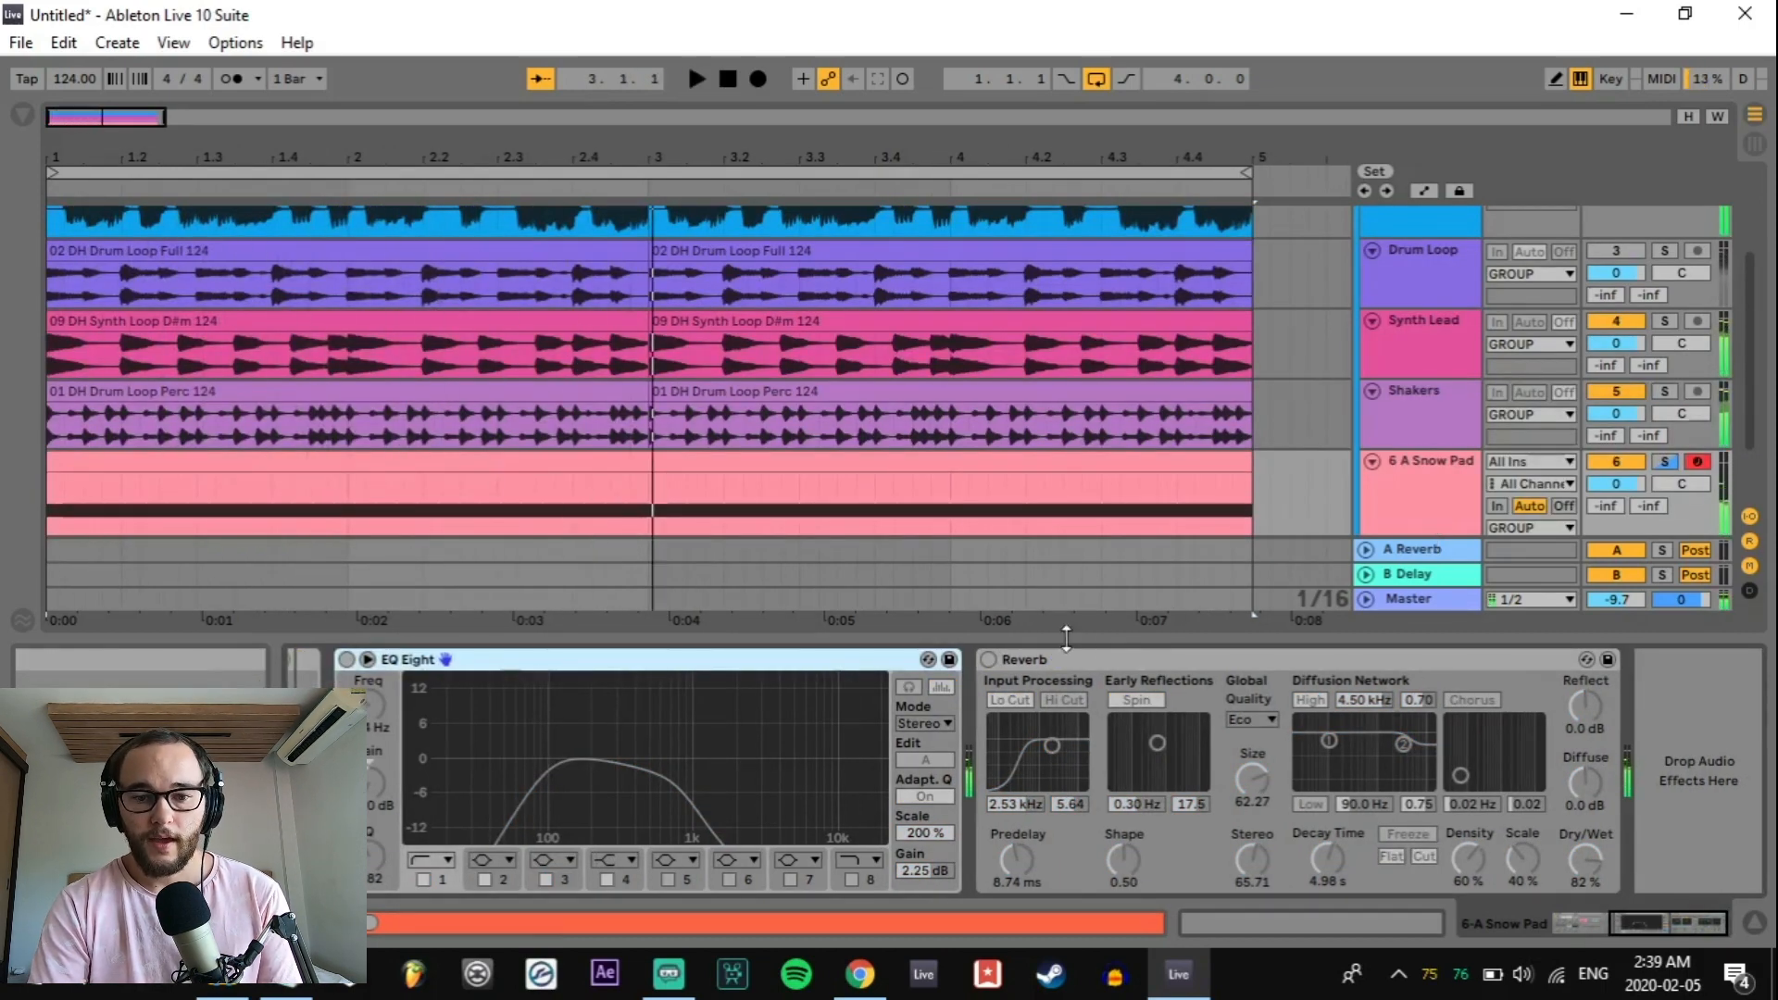